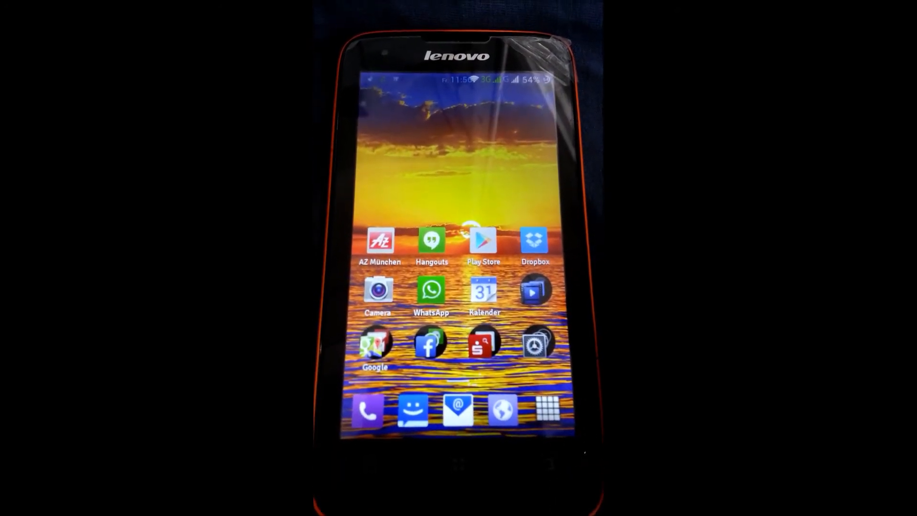
Launch Einstellungen from the 'Unbenannter Ordner' folder on the home screen.
left_click(535, 344)
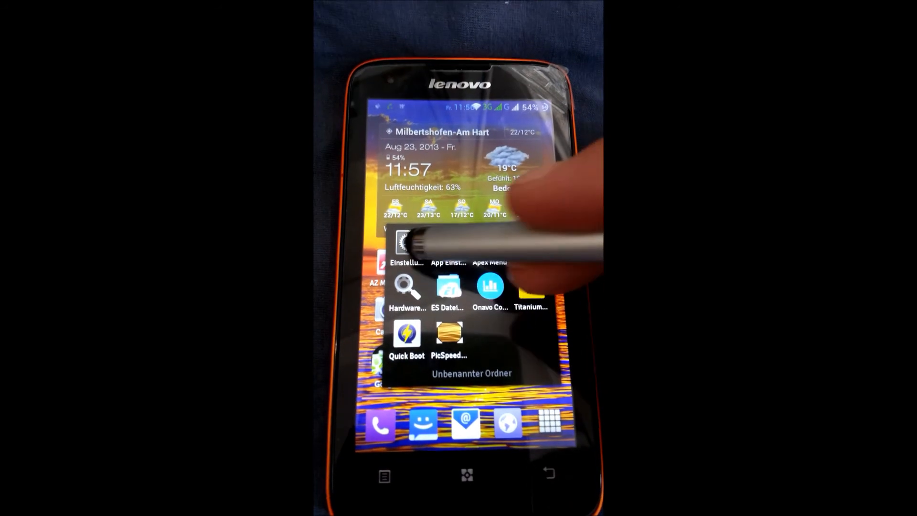
left_click(407, 240)
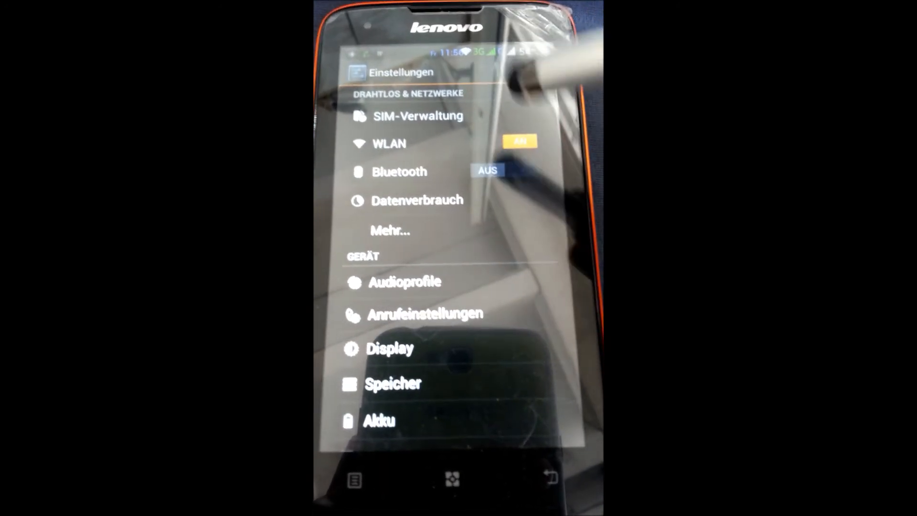
Scroll down and back up through the restyled Einstellungen category list.
left_click(390, 393)
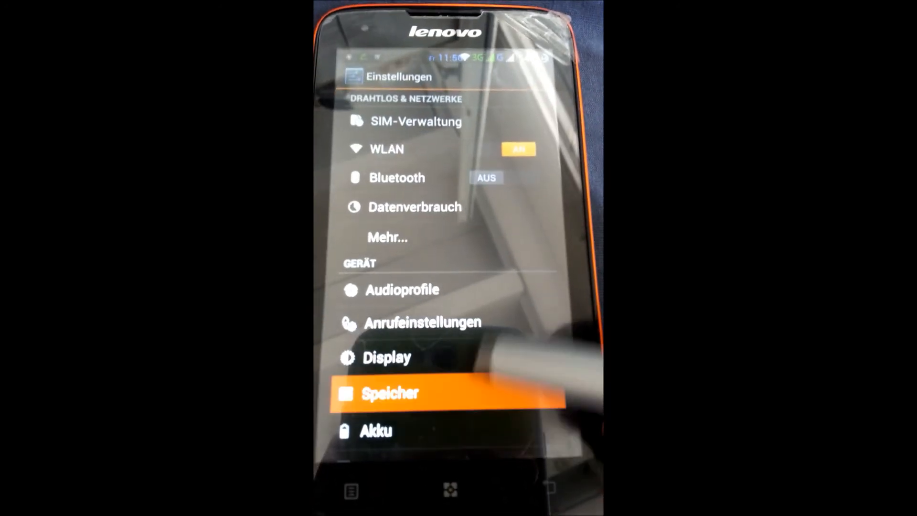
scroll("down", 3)
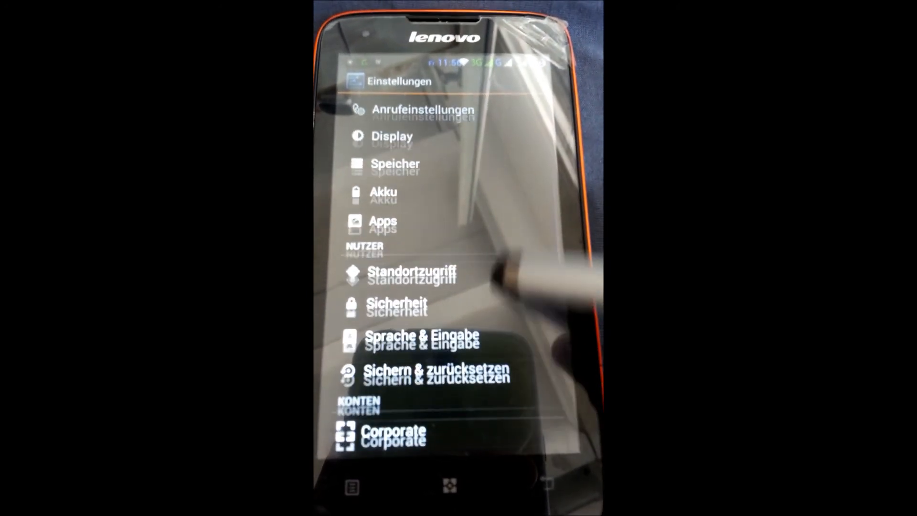
scroll("up", 3)
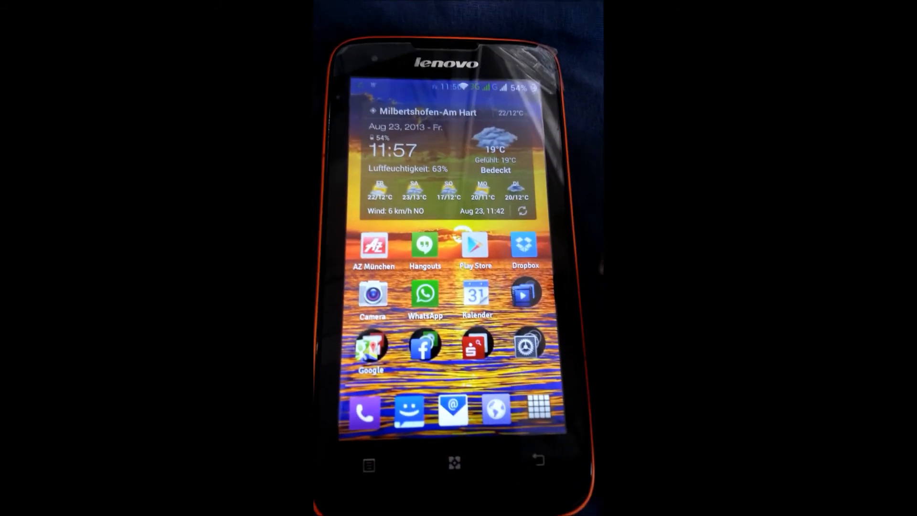
Open the app drawer from the dock and scroll the APPS pages to the last one.
left_click(539, 407)
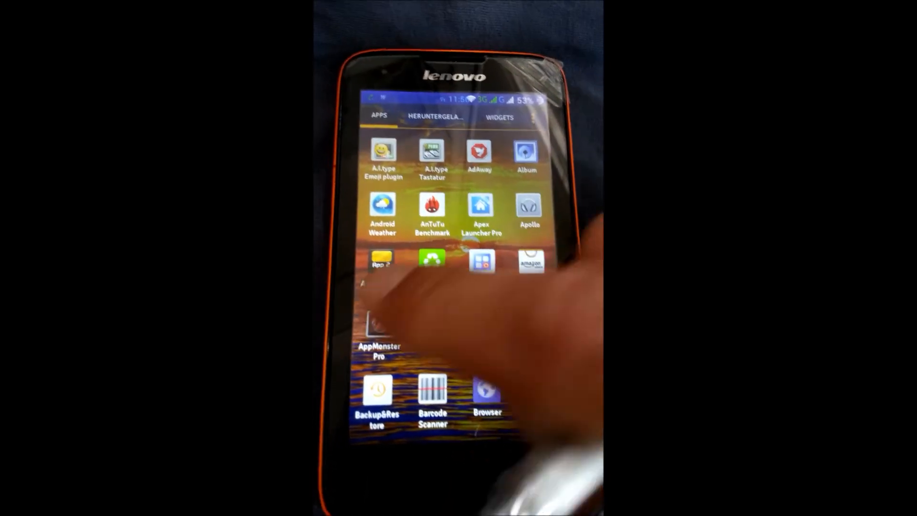
scroll("down", 3)
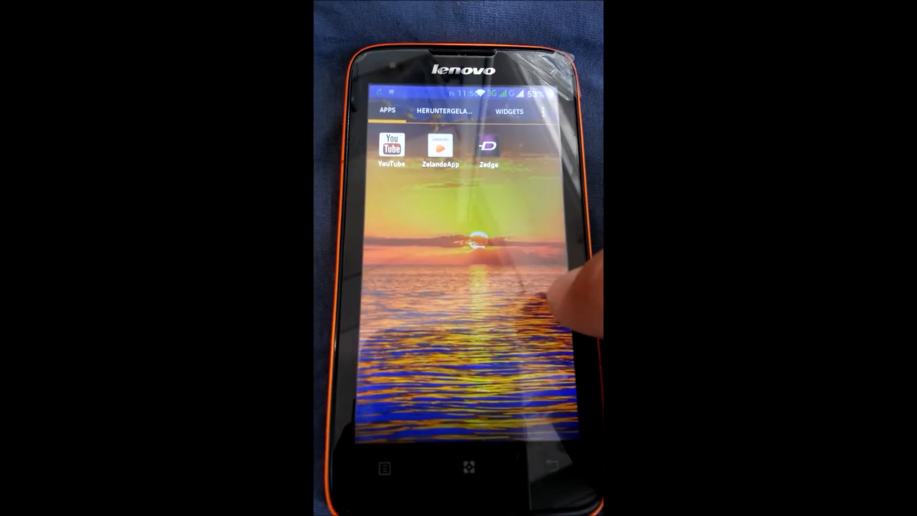